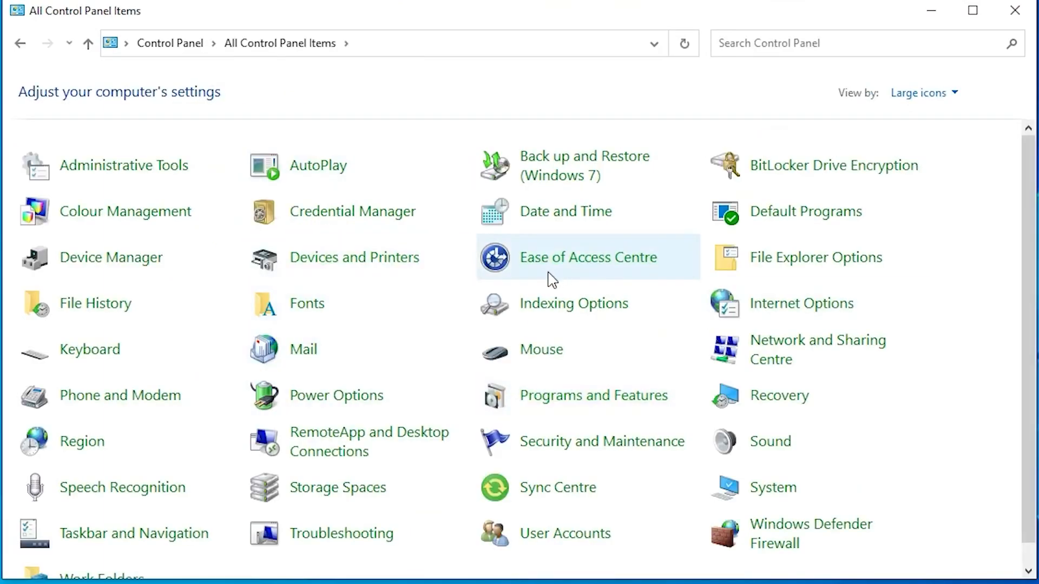
mouse_move(587, 257)
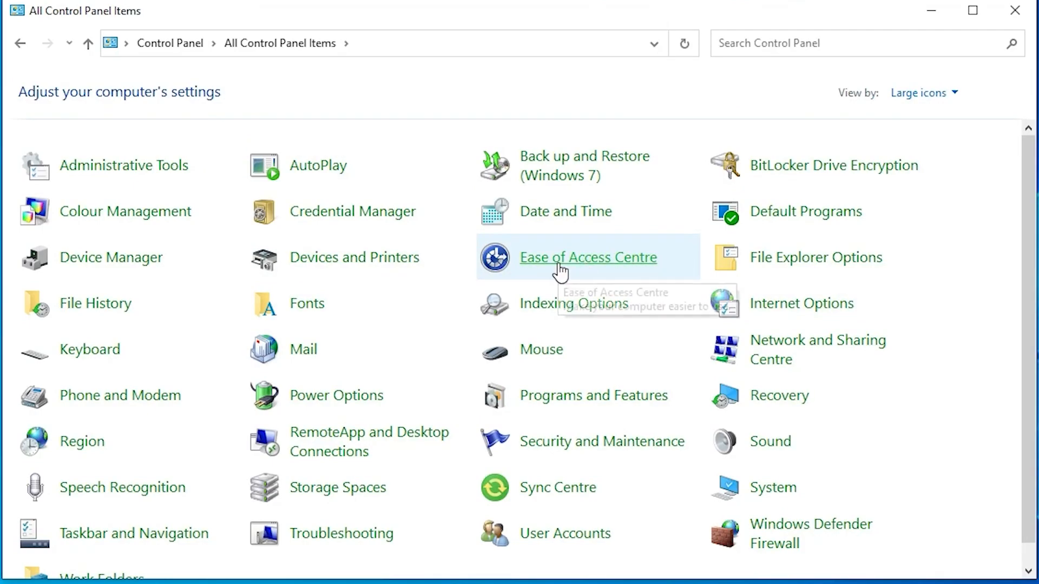
mouse_move(635, 271)
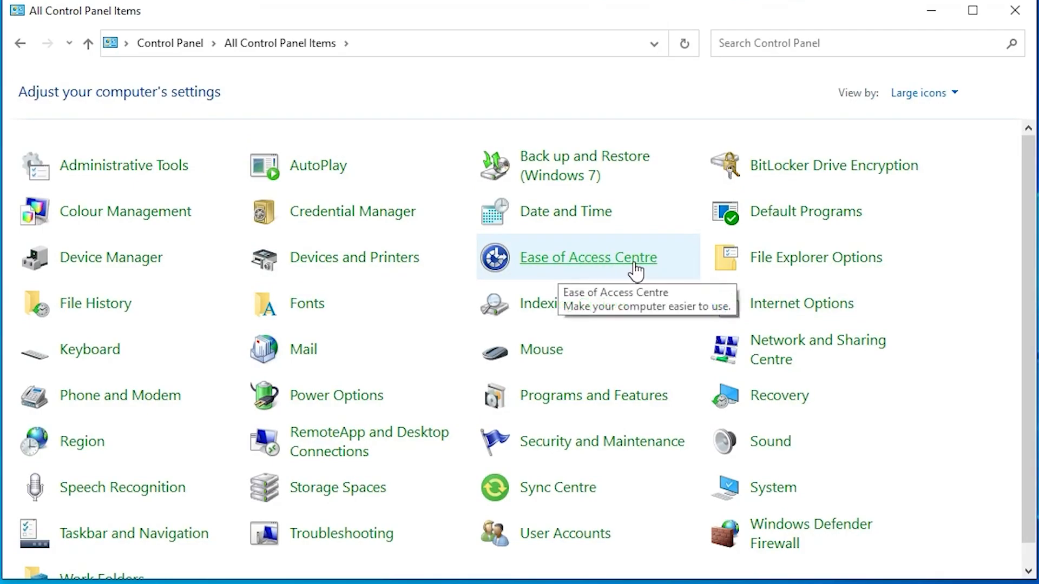
Show the Ease of Access Centre's full list of settings categories
left_click(586, 257)
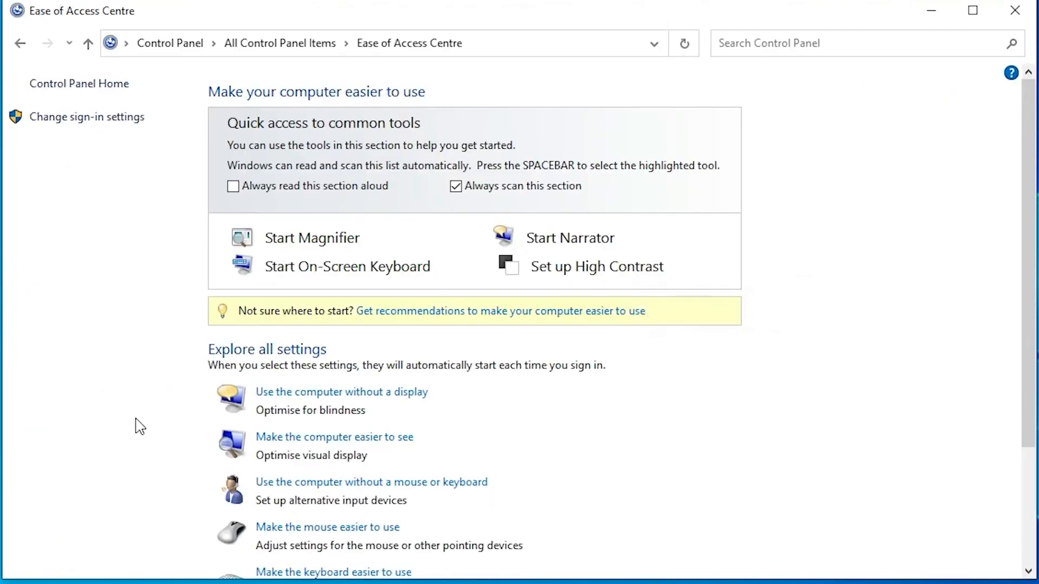
scroll("down", 3)
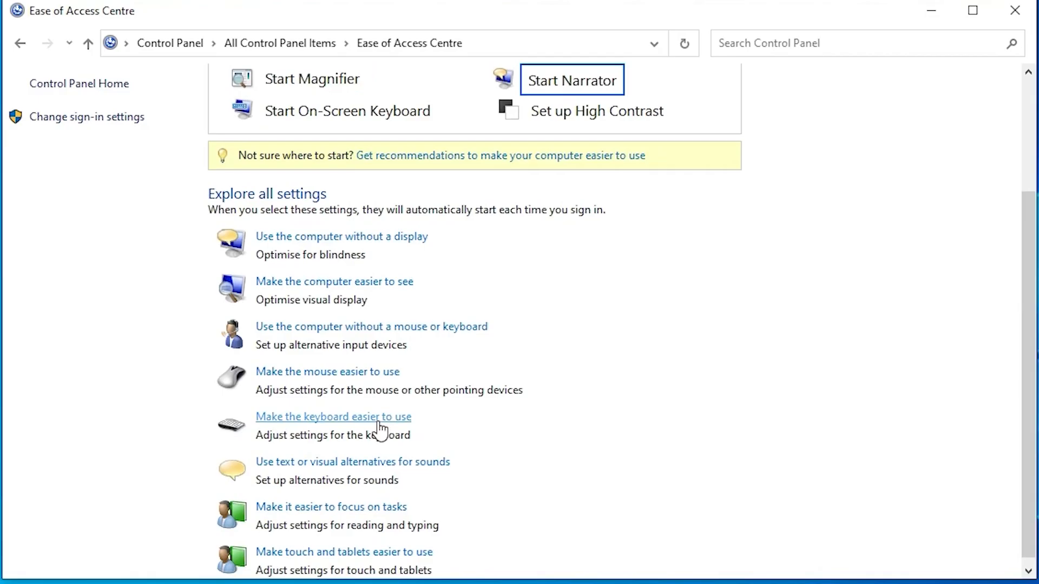
Tick 'Turn on Toggle Keys' on the 'Make the keyboard easier to use' page
left_click(333, 416)
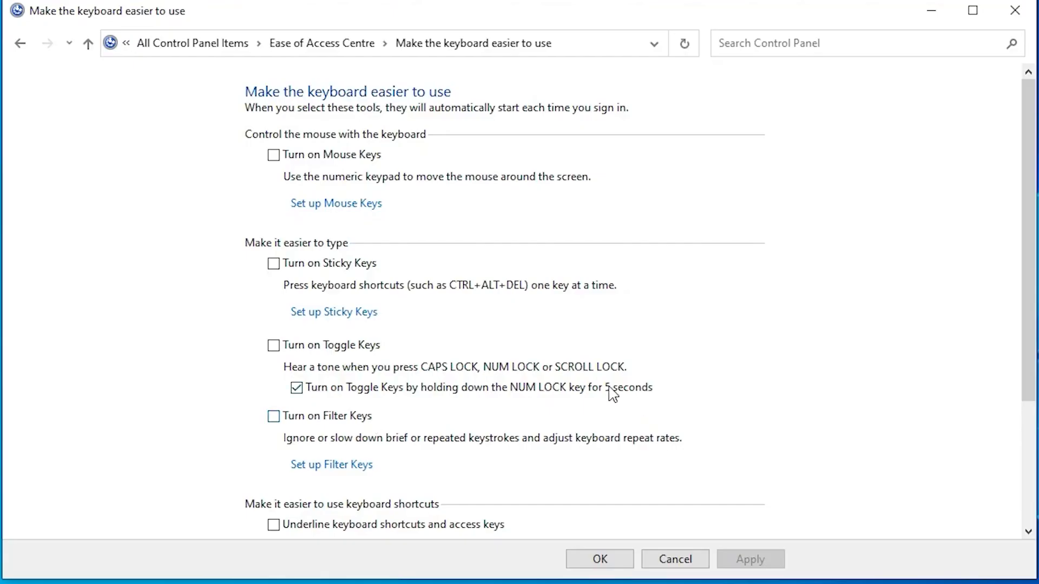
mouse_move(343, 364)
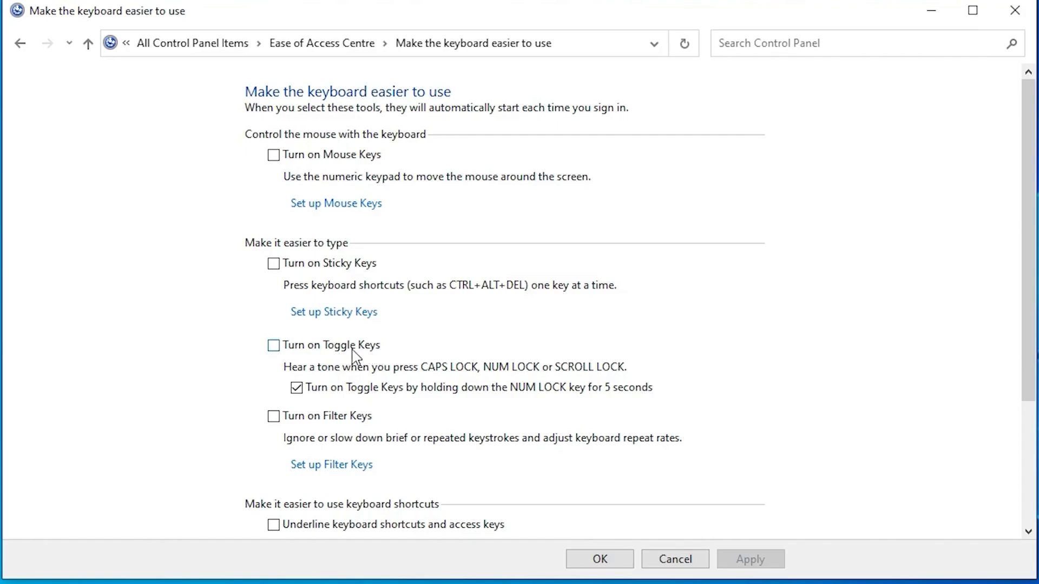
left_click(273, 344)
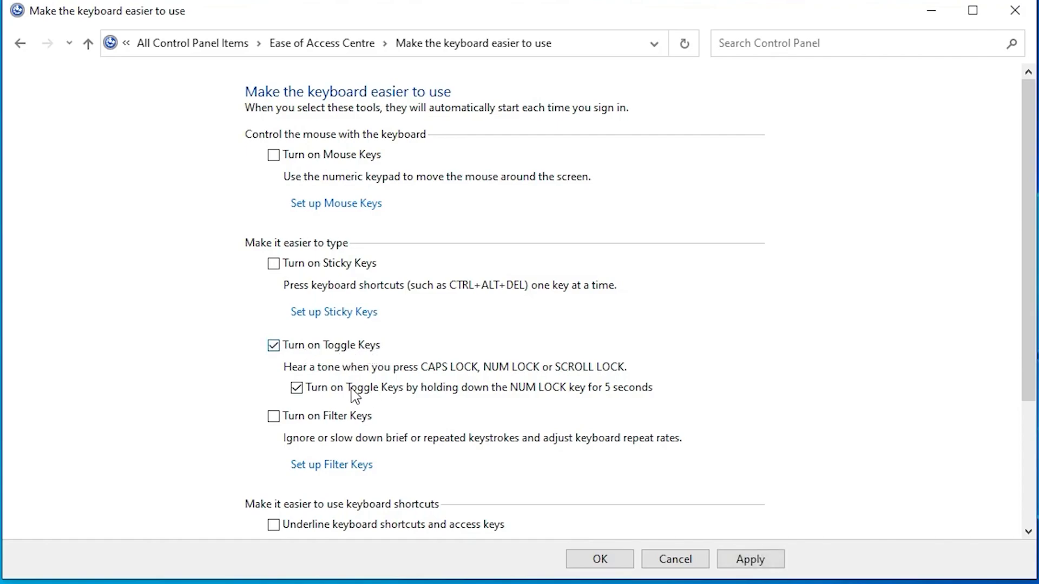
mouse_move(324, 399)
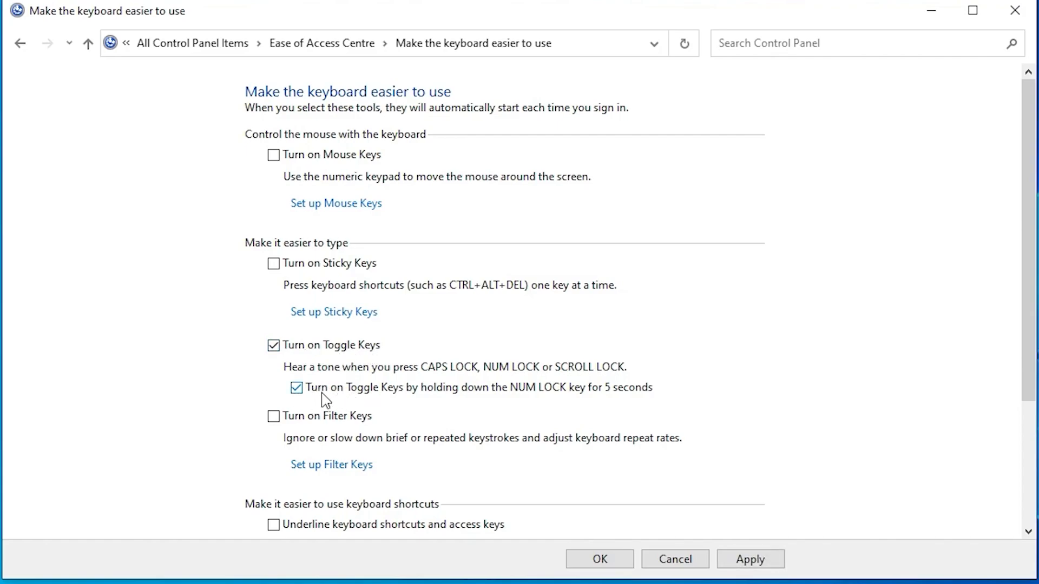
mouse_move(410, 402)
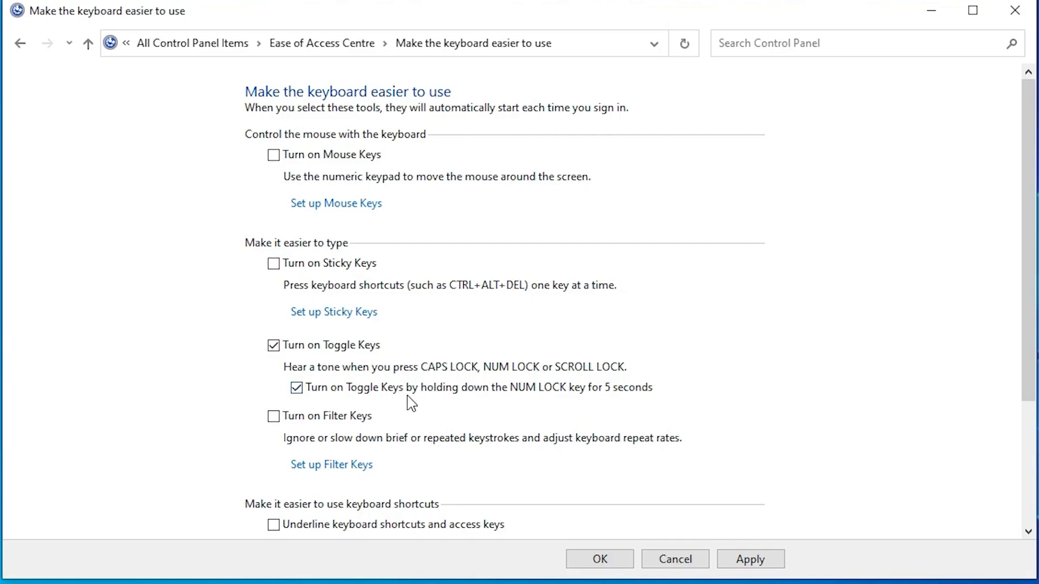
mouse_move(591, 401)
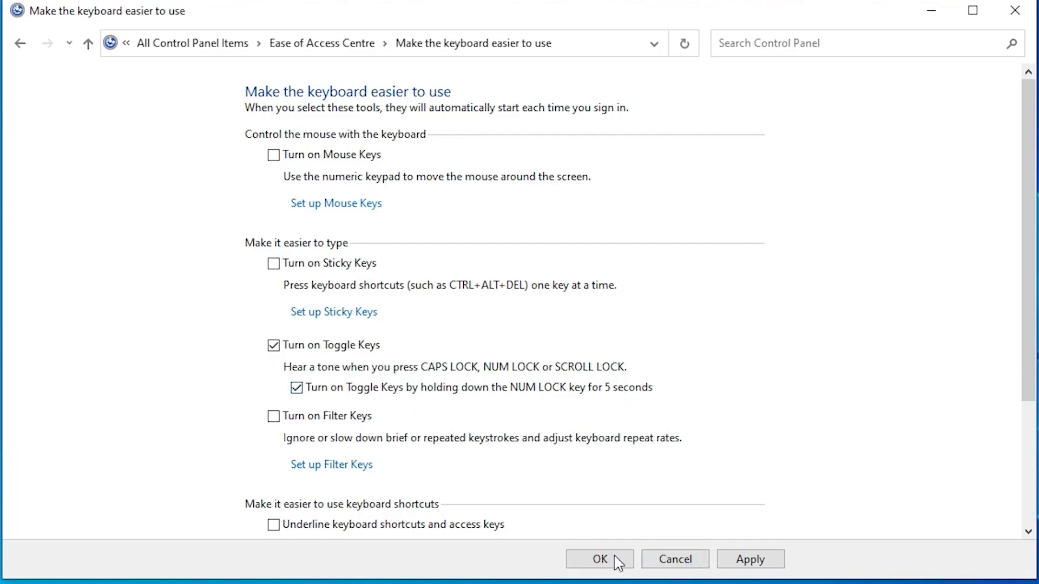
Confirm the Toggle Keys change with OK and return to the settings list
left_click(598, 558)
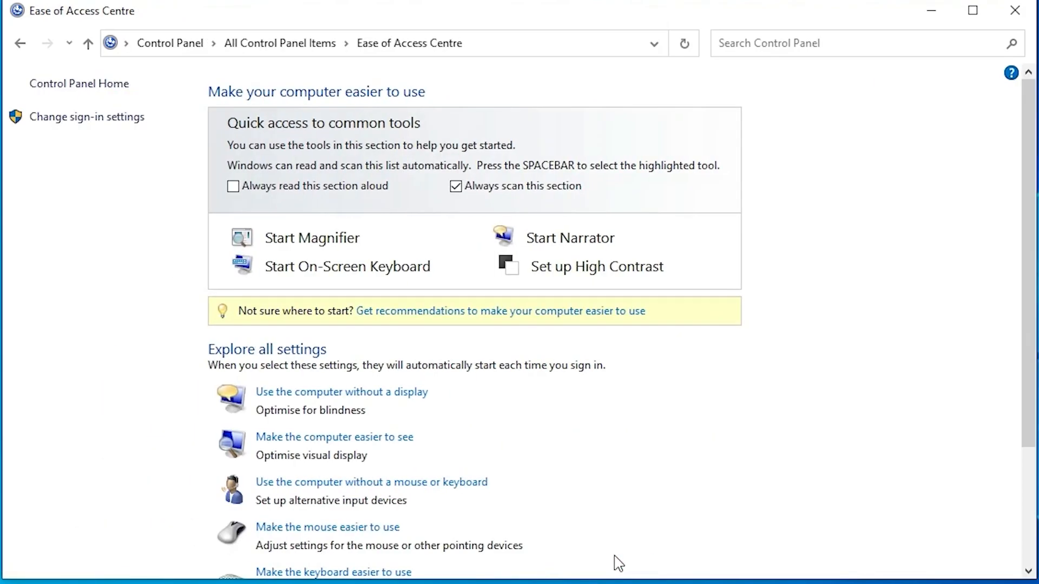
scroll("down", 3)
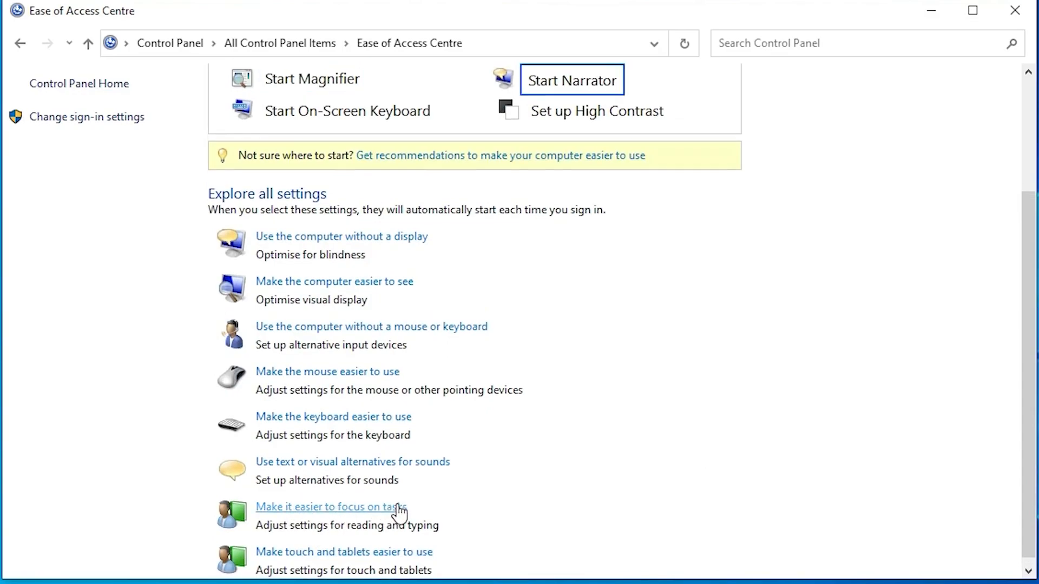
Tick 'Turn off all unnecessary animations' on the focus-on-tasks page and apply it
left_click(331, 506)
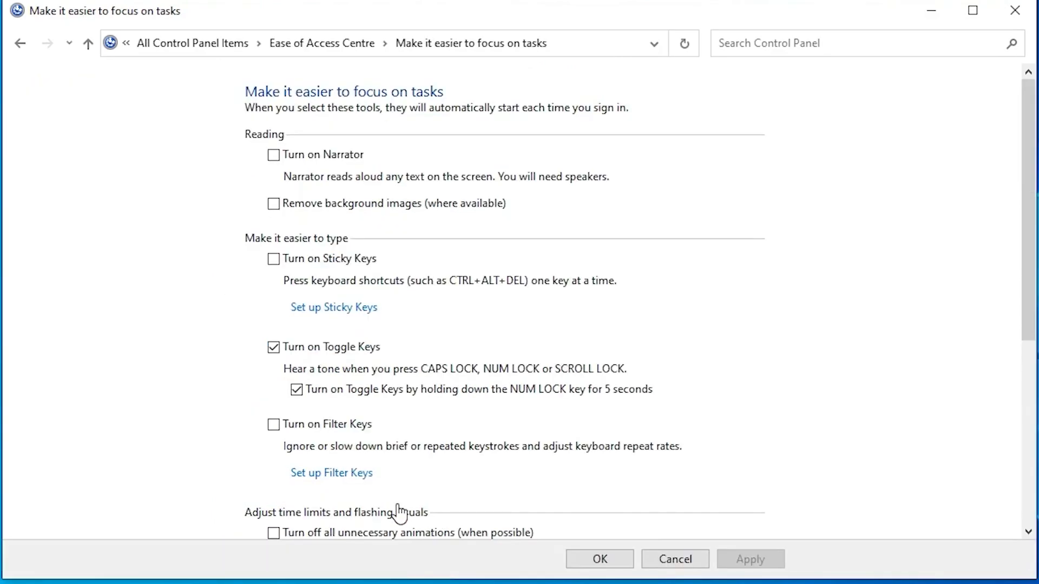
scroll("down", 3)
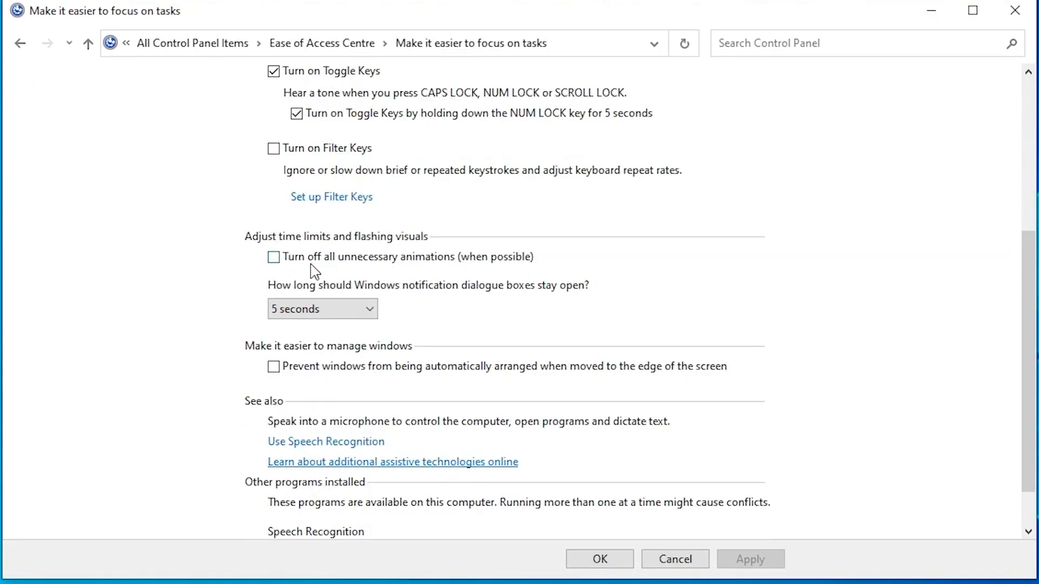
mouse_move(437, 271)
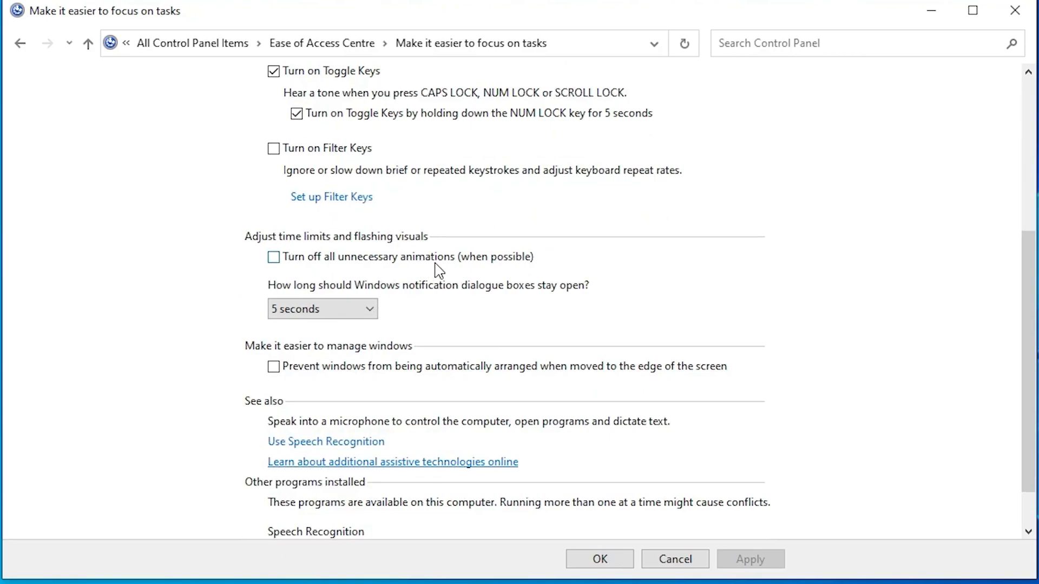
left_click(272, 257)
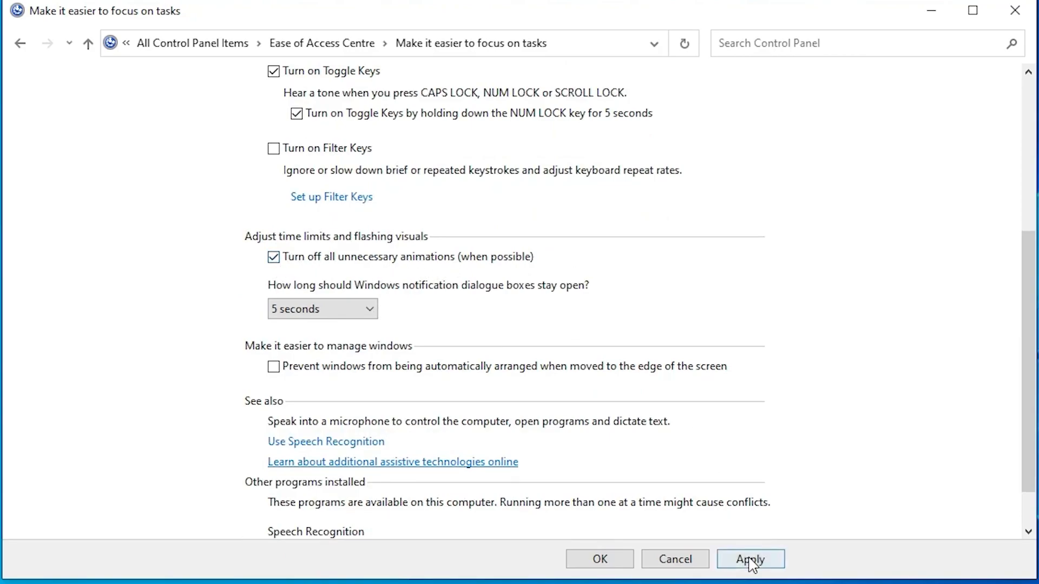
left_click(749, 560)
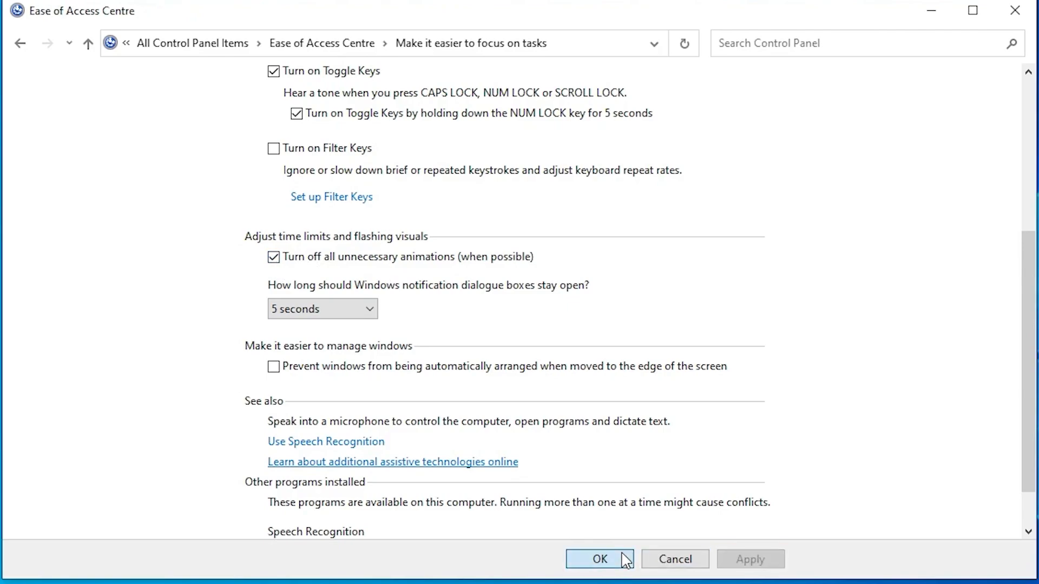